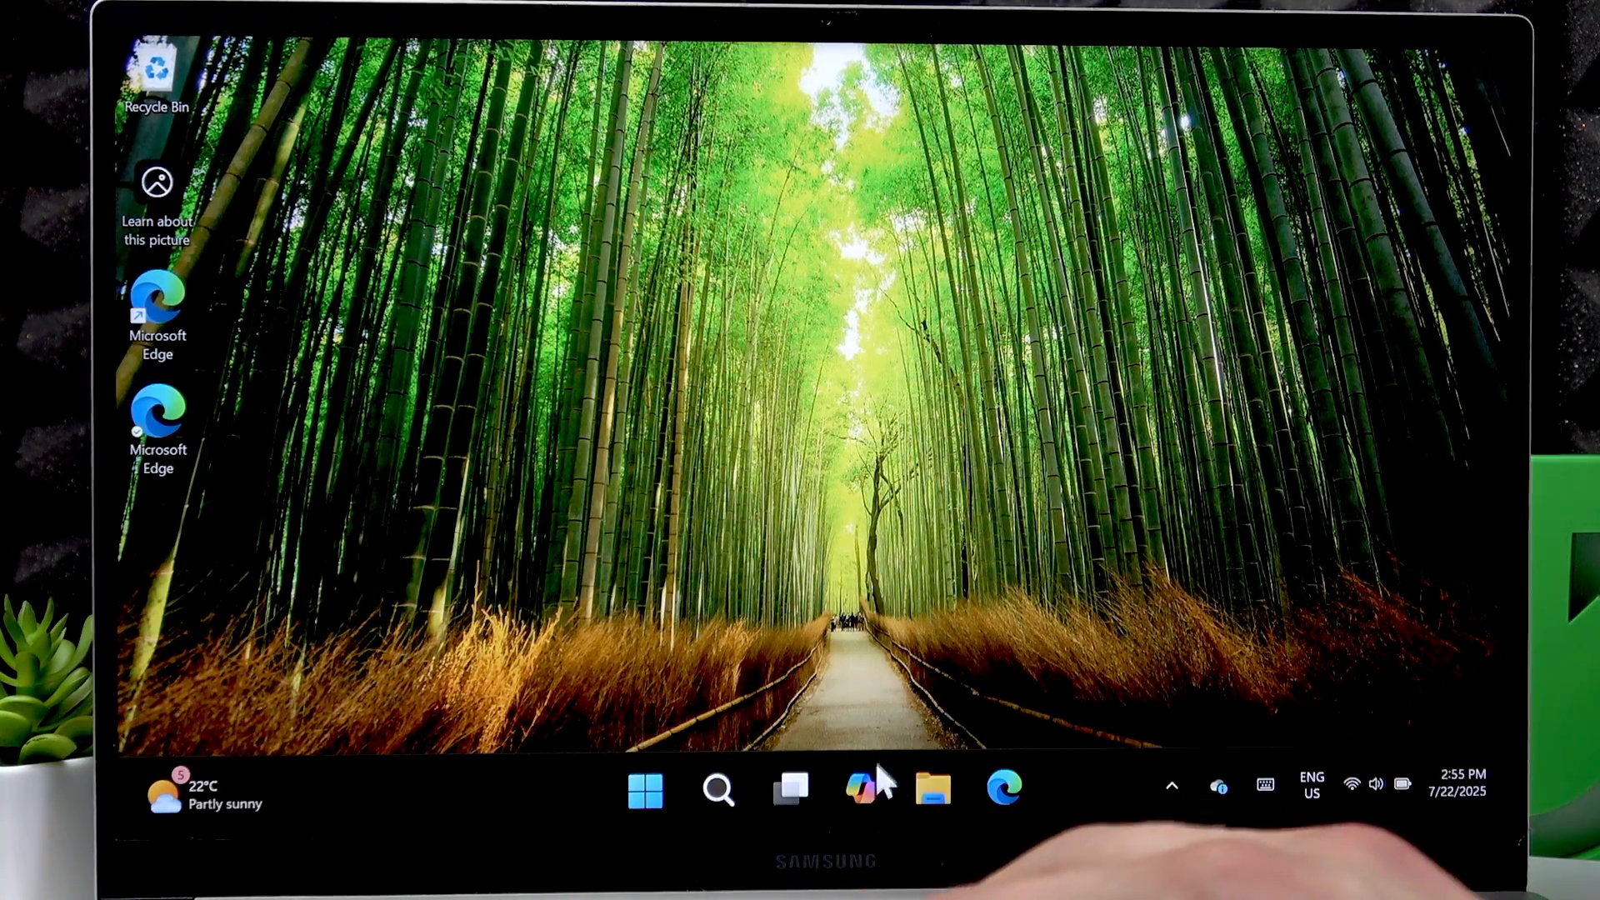
# Check drive D:'s boot, efi and setup files from This PC, then close File Explorer
pyautogui.click(930, 787)
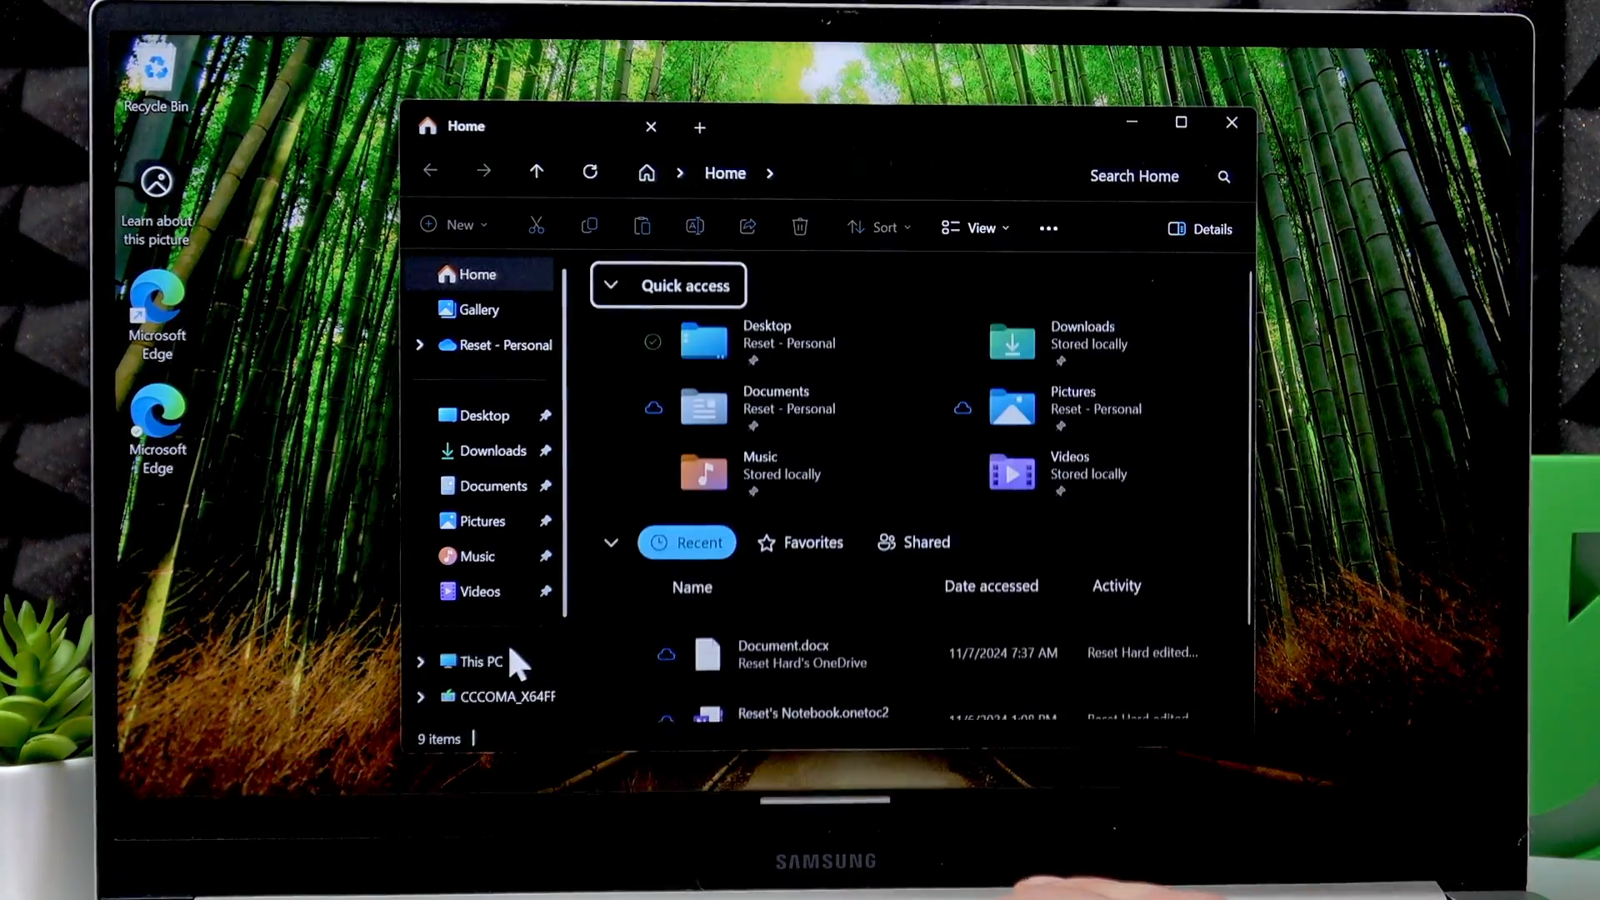
pyautogui.click(478, 661)
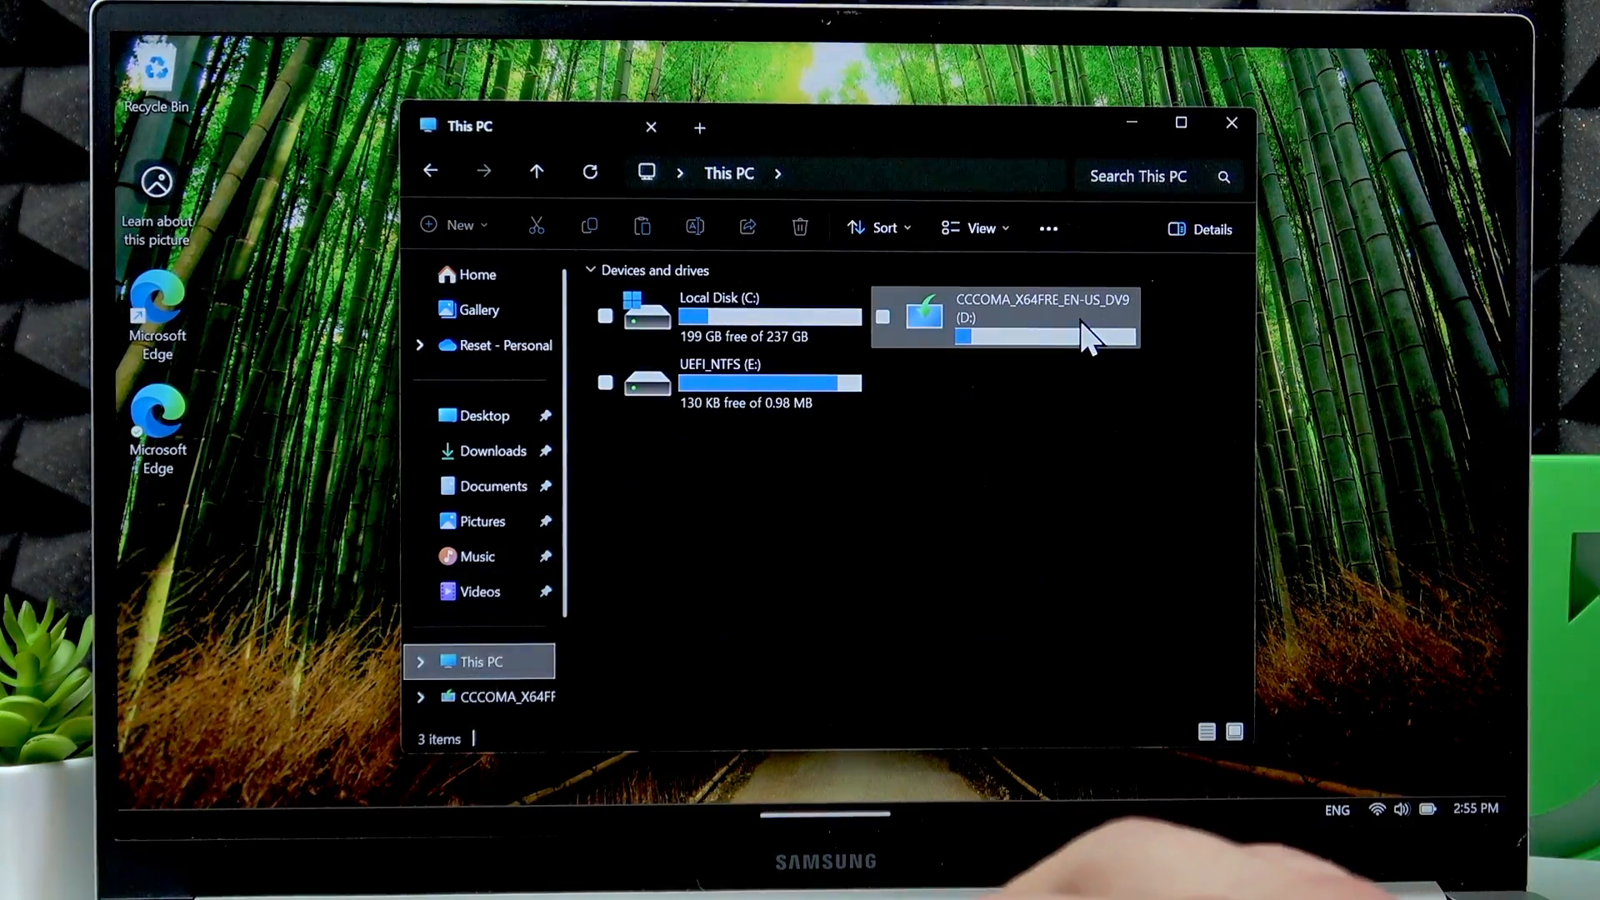
pyautogui.doubleClick(1005, 316)
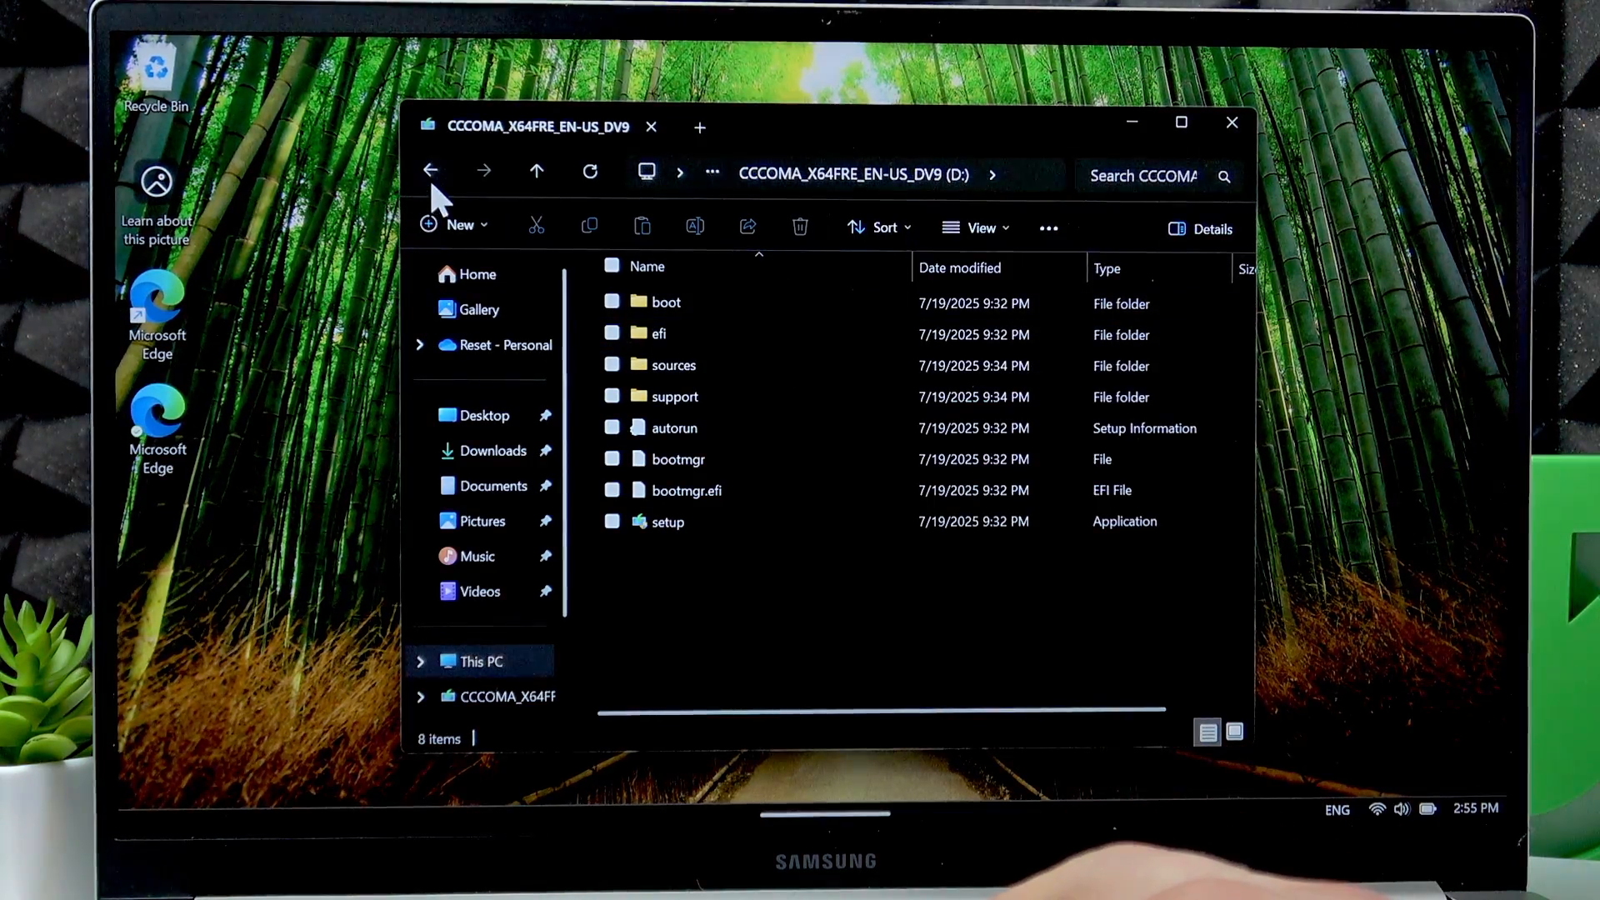
pyautogui.click(430, 170)
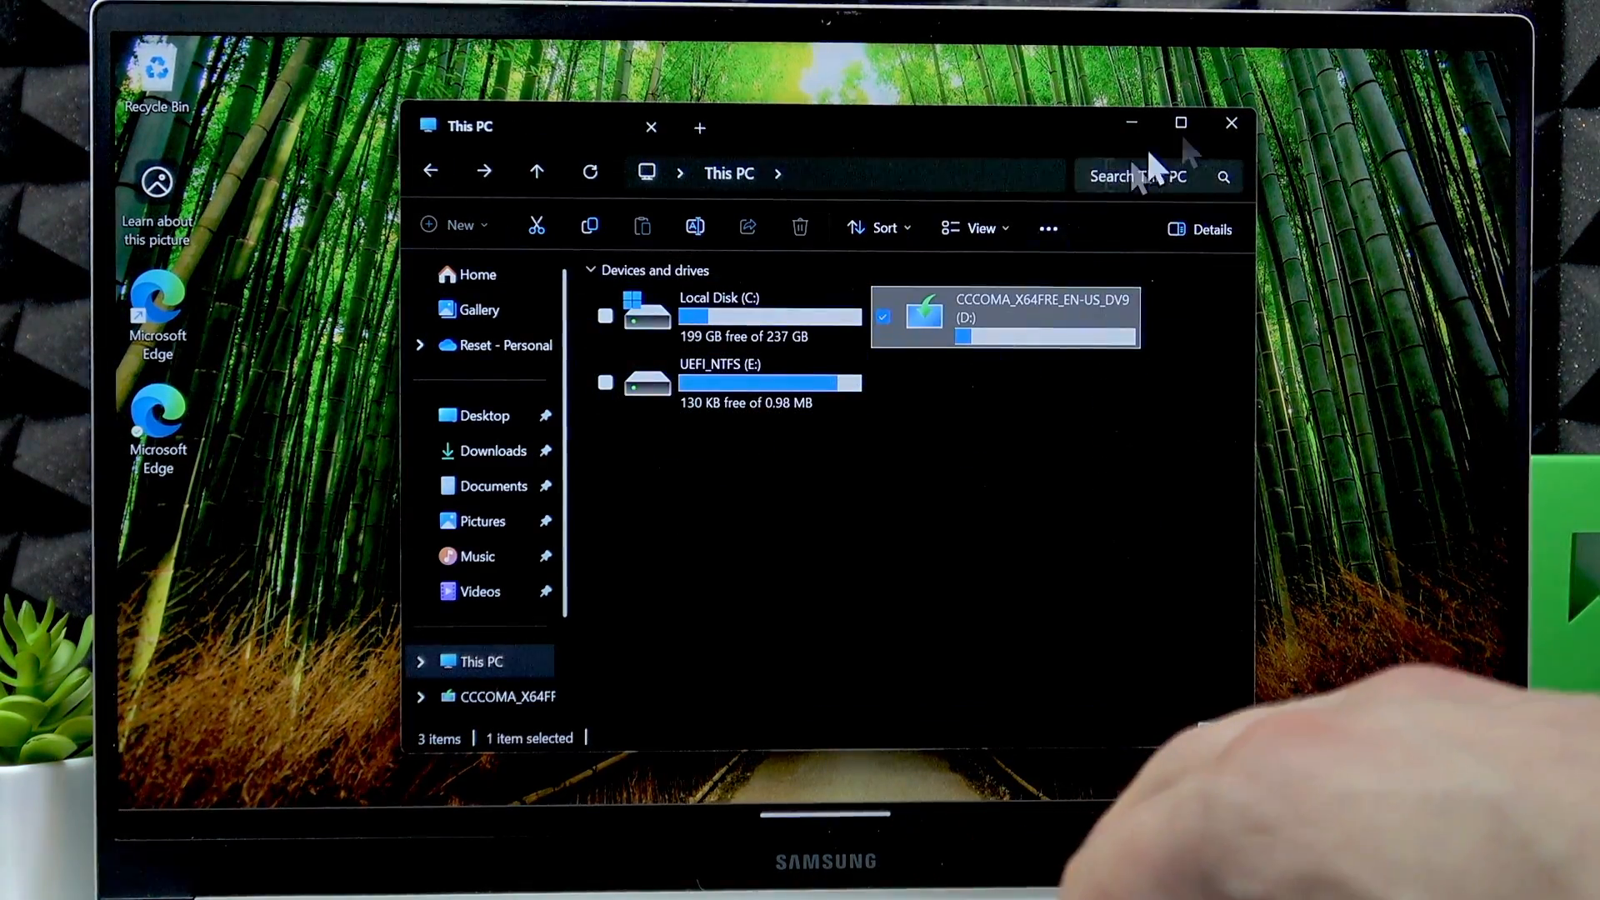
pyautogui.click(1230, 123)
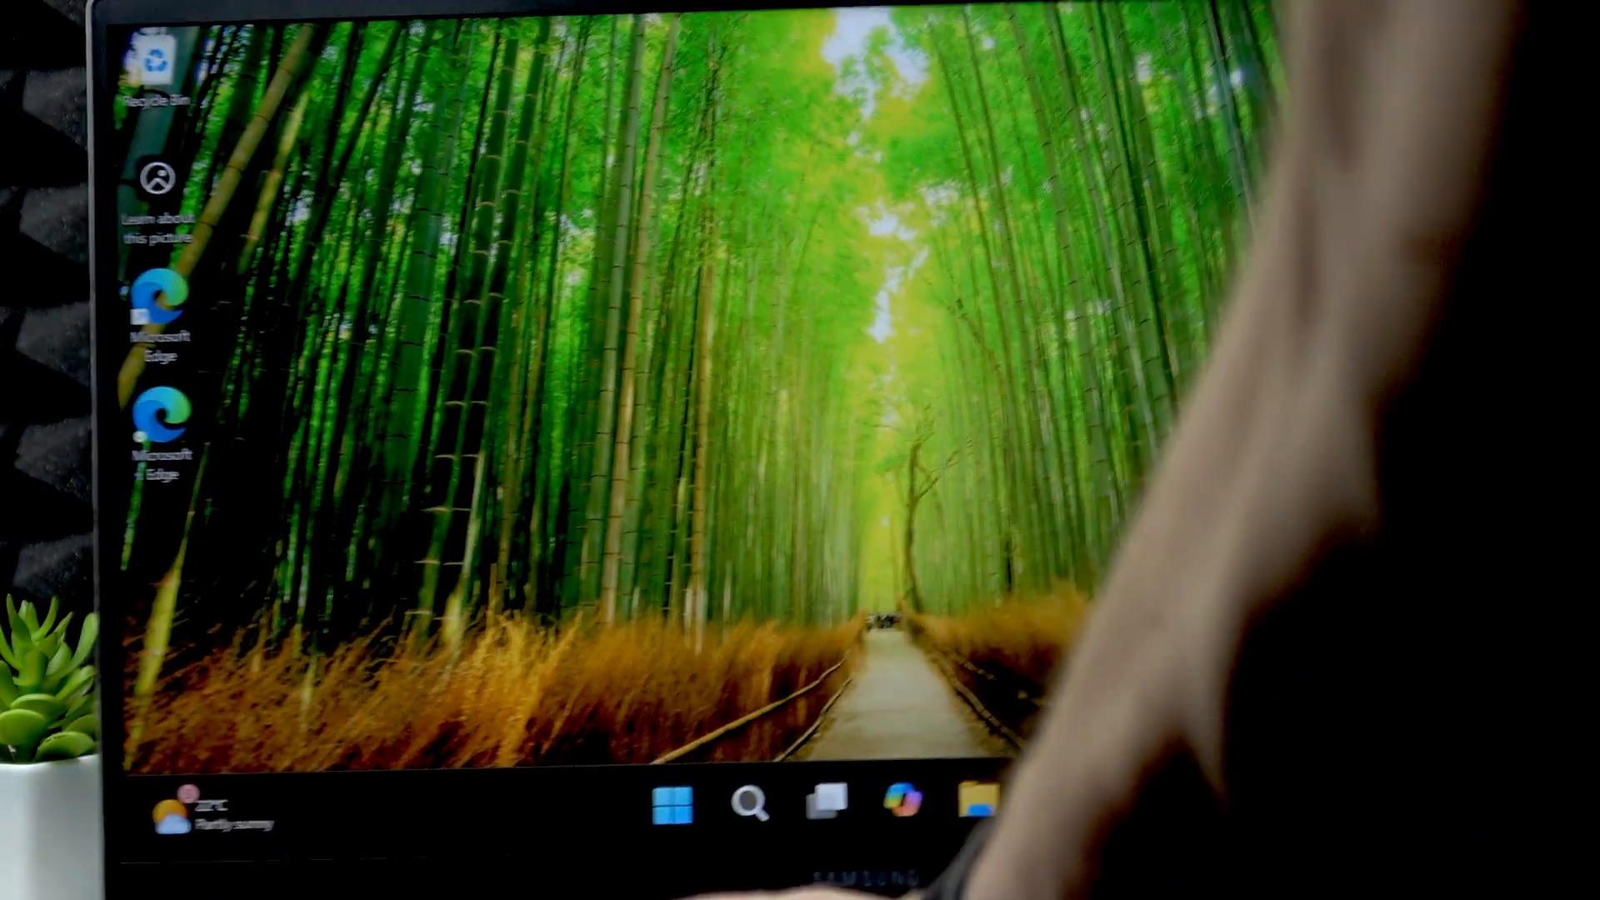